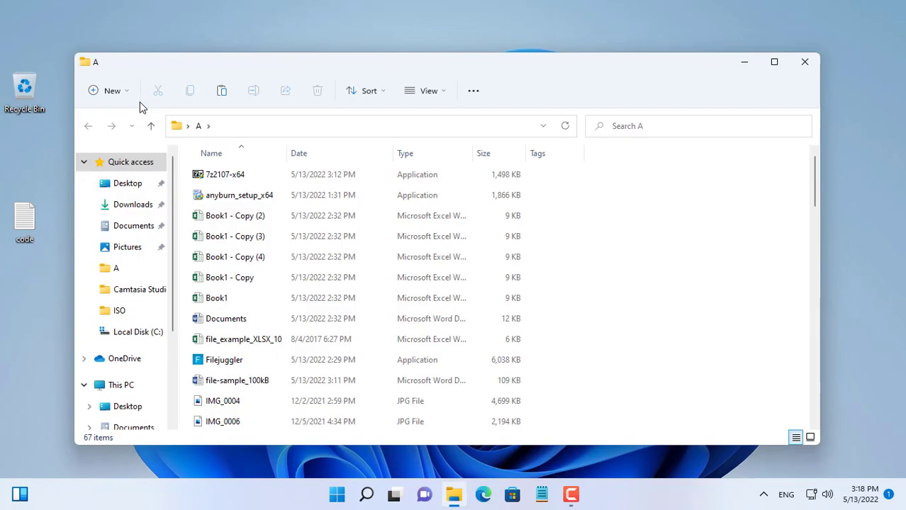
- Create a new blank text document named zsort in folder A via New > Text Document
scroll("down", 3)
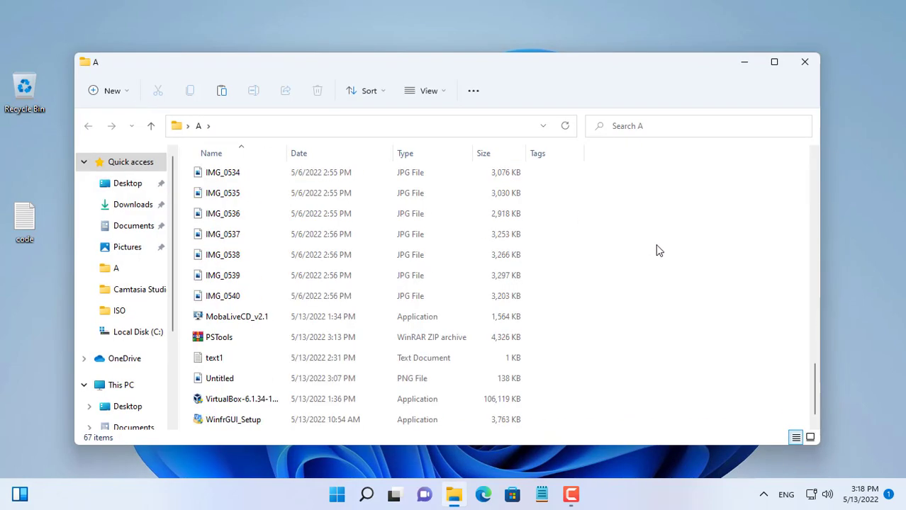
left_click(428, 91)
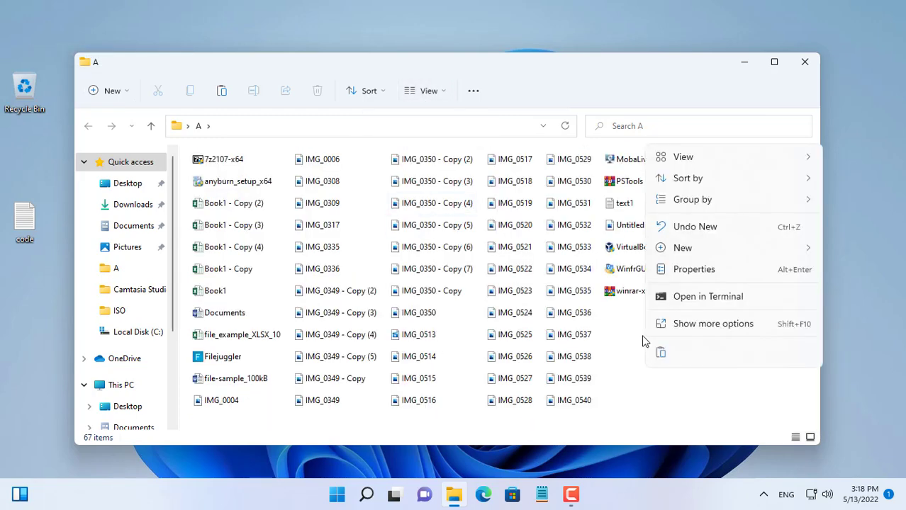
left_click(684, 247)
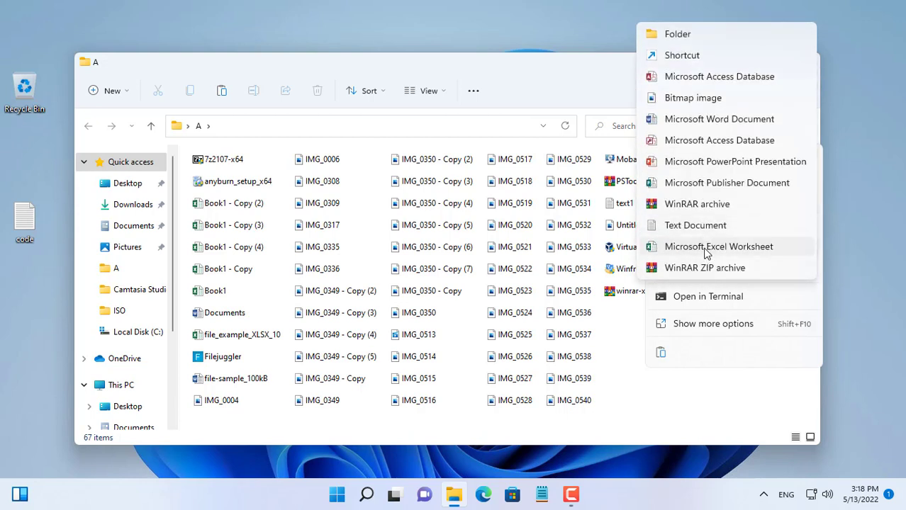
left_click(695, 224)
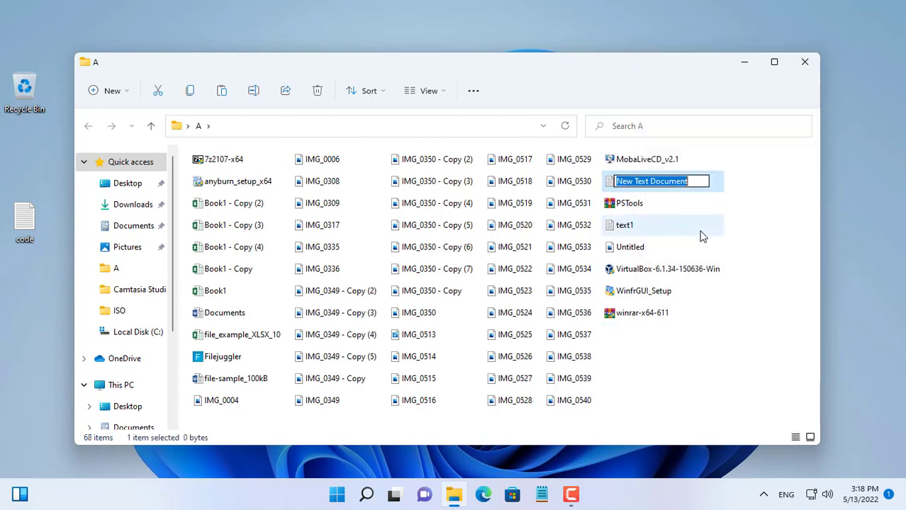
type("zsort")
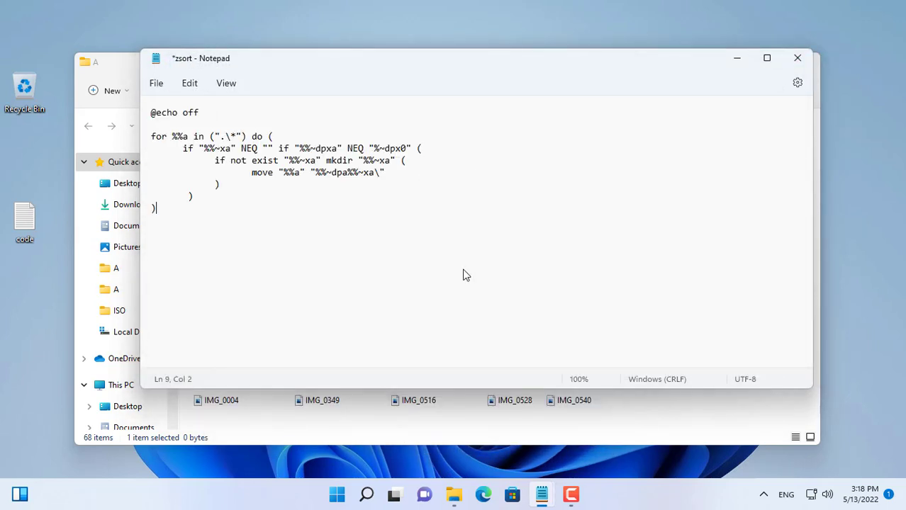
- Save the script from Notepad as zsort.bat in folder A with file type All files
left_click(156, 82)
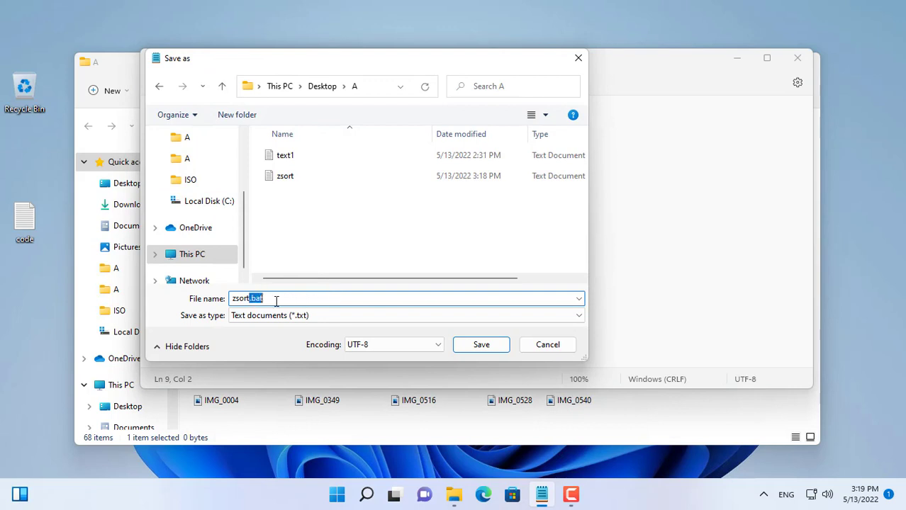
left_click(405, 315)
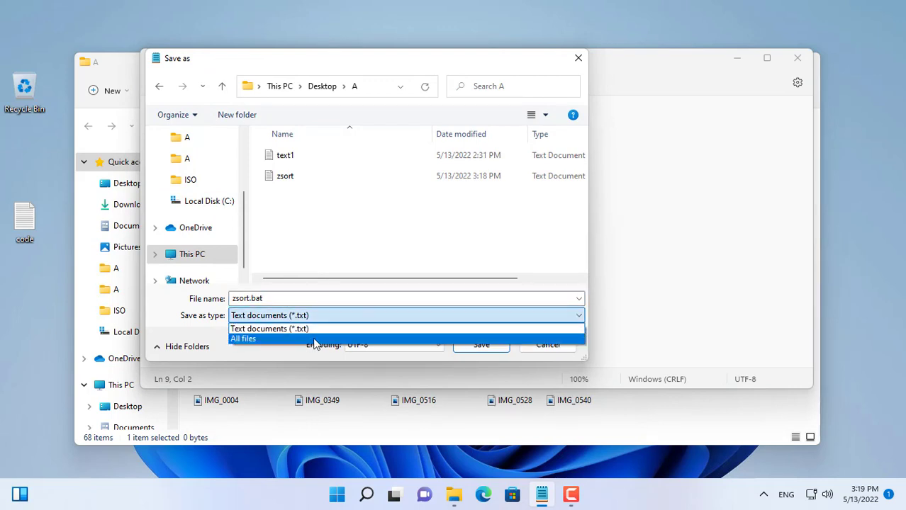
left_click(244, 337)
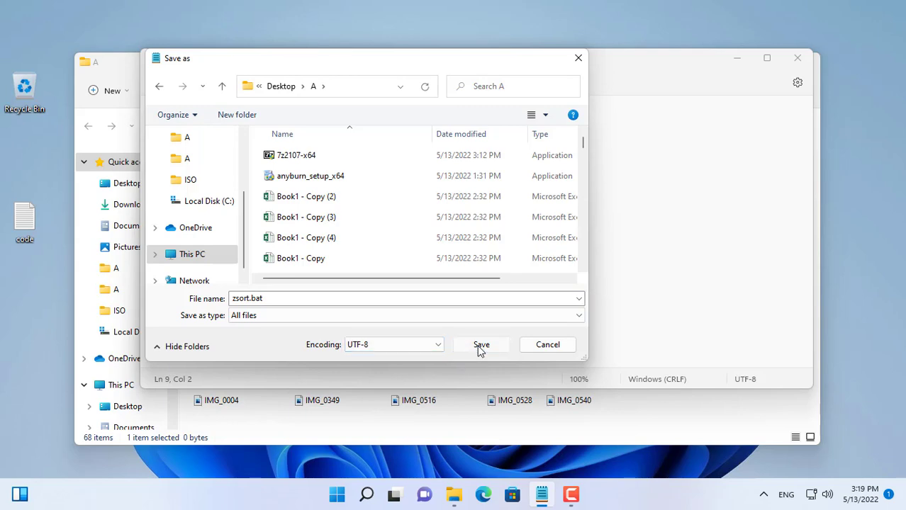
left_click(482, 344)
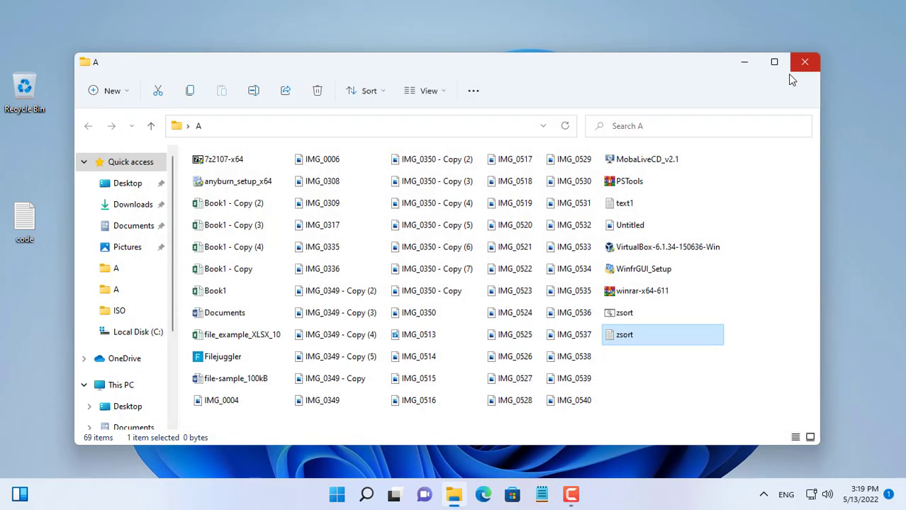
- Run zsort.bat from File Explorer so the files move into extension-named subfolders
left_click(623, 313)
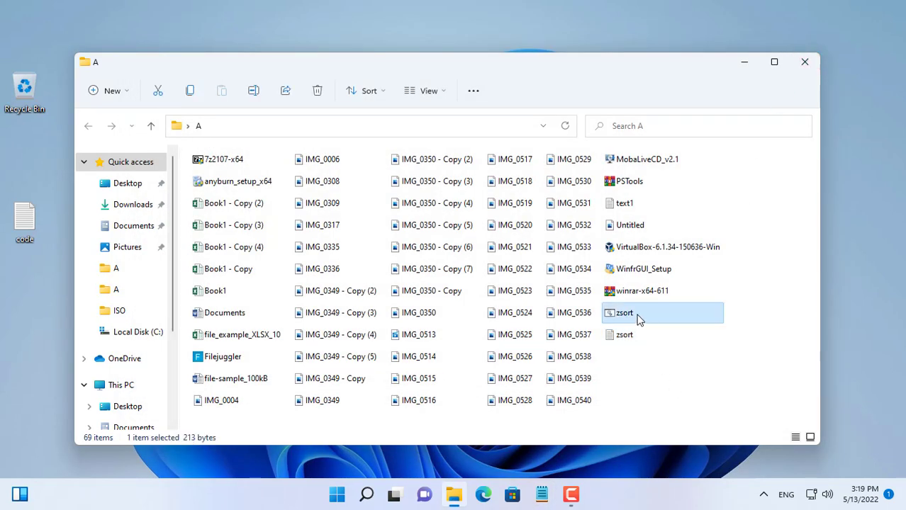
mouse_move(632, 315)
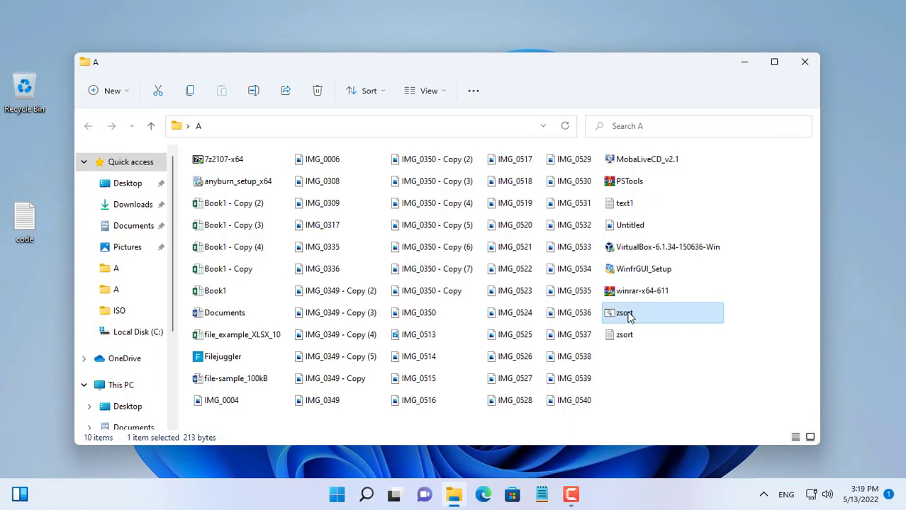
double_click(624, 313)
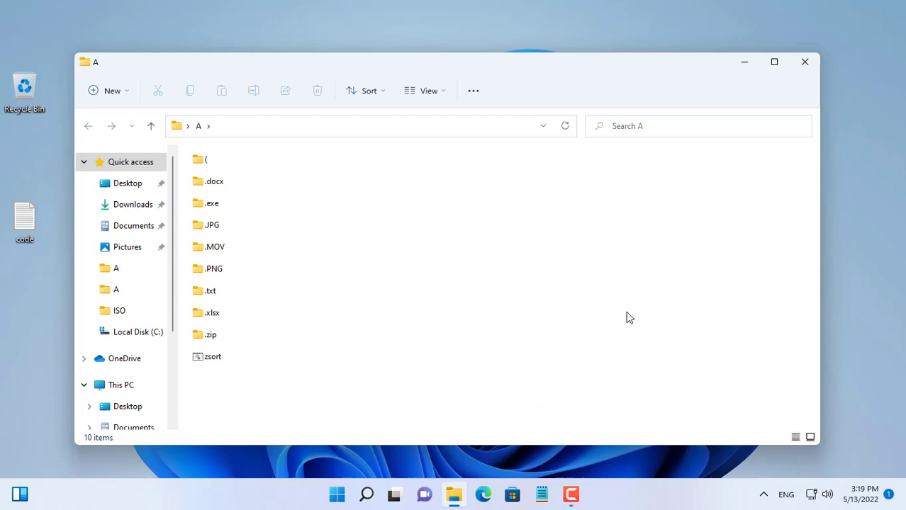
double_click(214, 181)
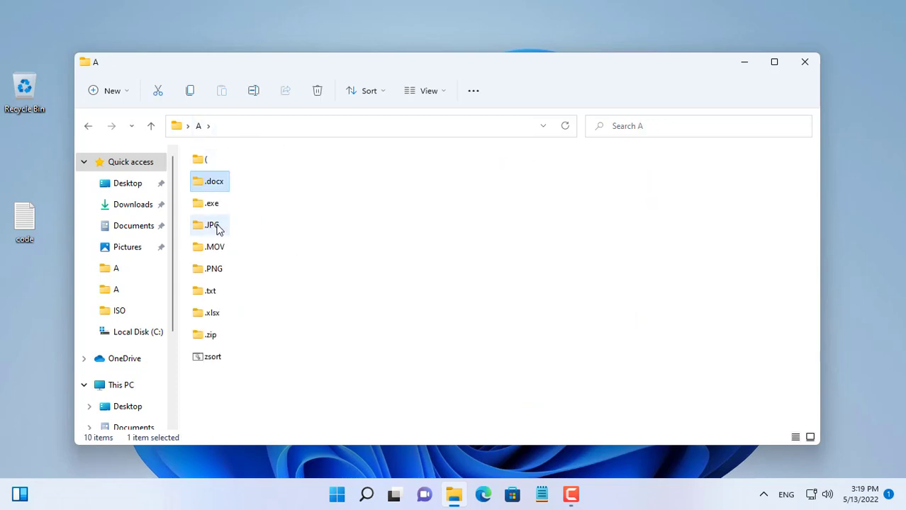
double_click(212, 224)
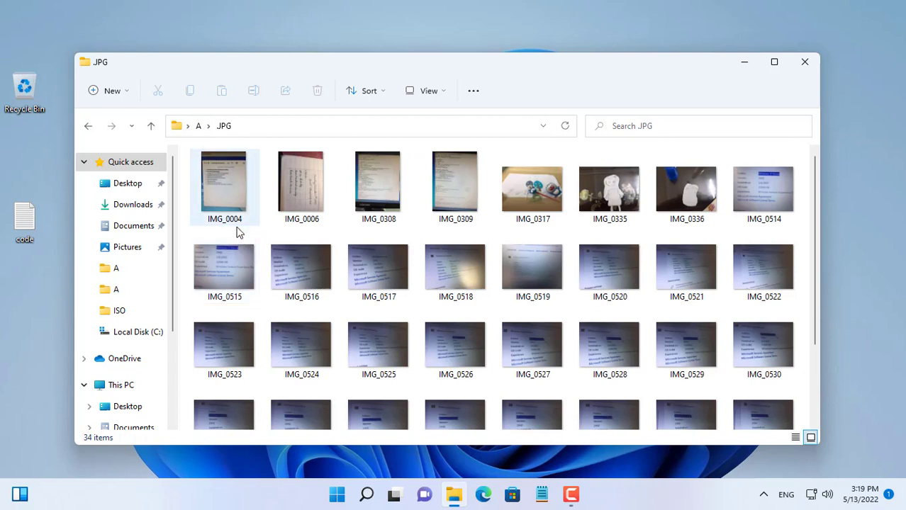
left_click(428, 91)
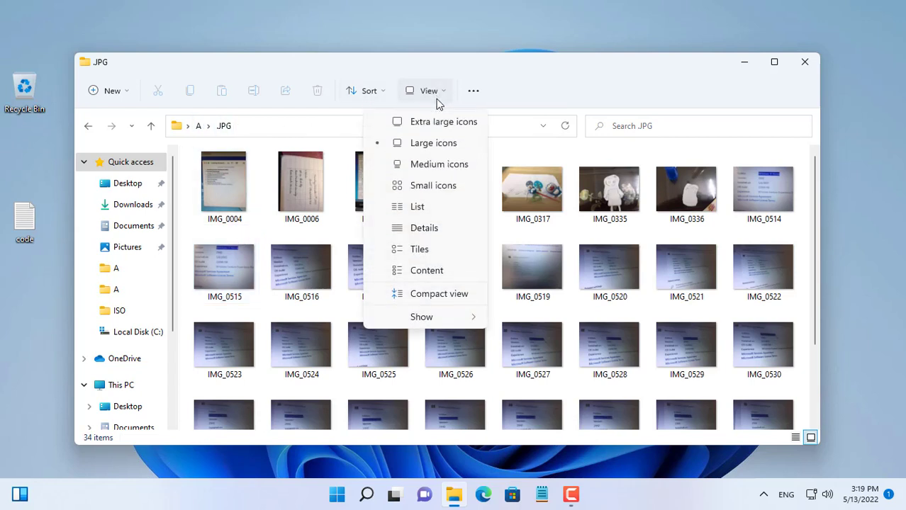
left_click(417, 207)
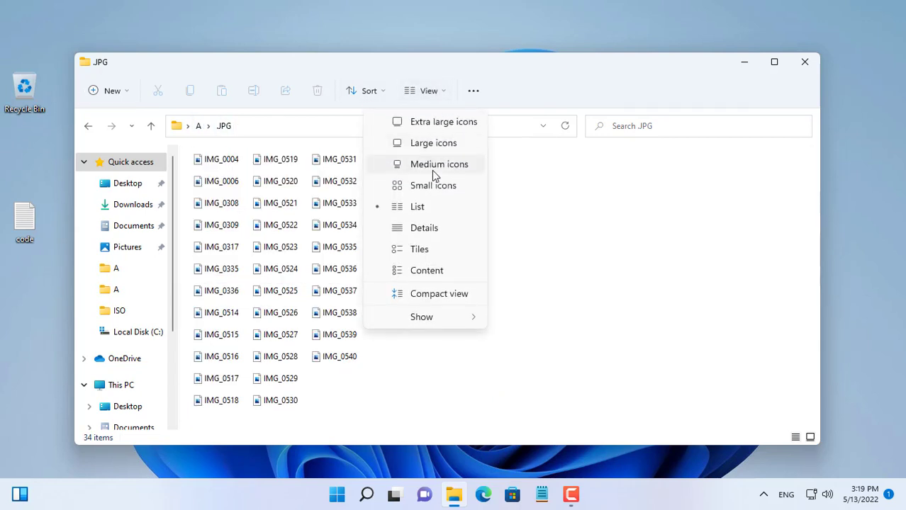
left_click(424, 227)
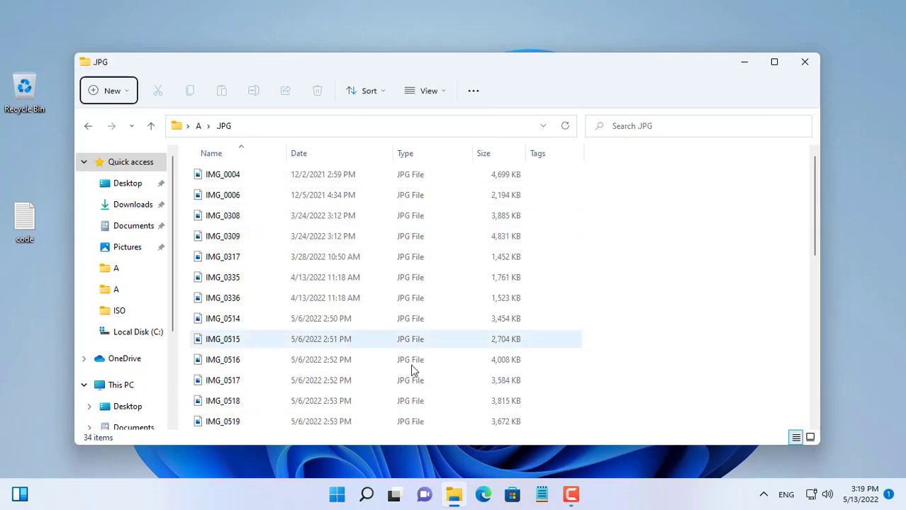
left_click(150, 125)
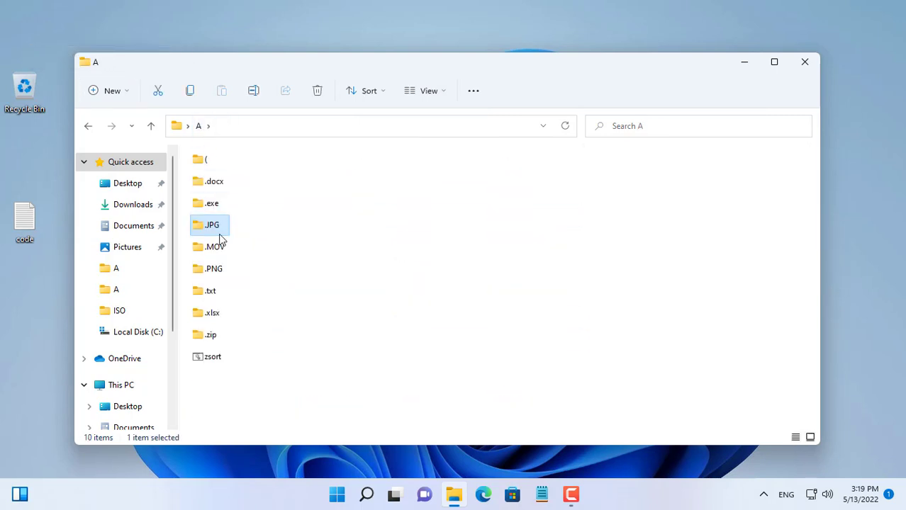